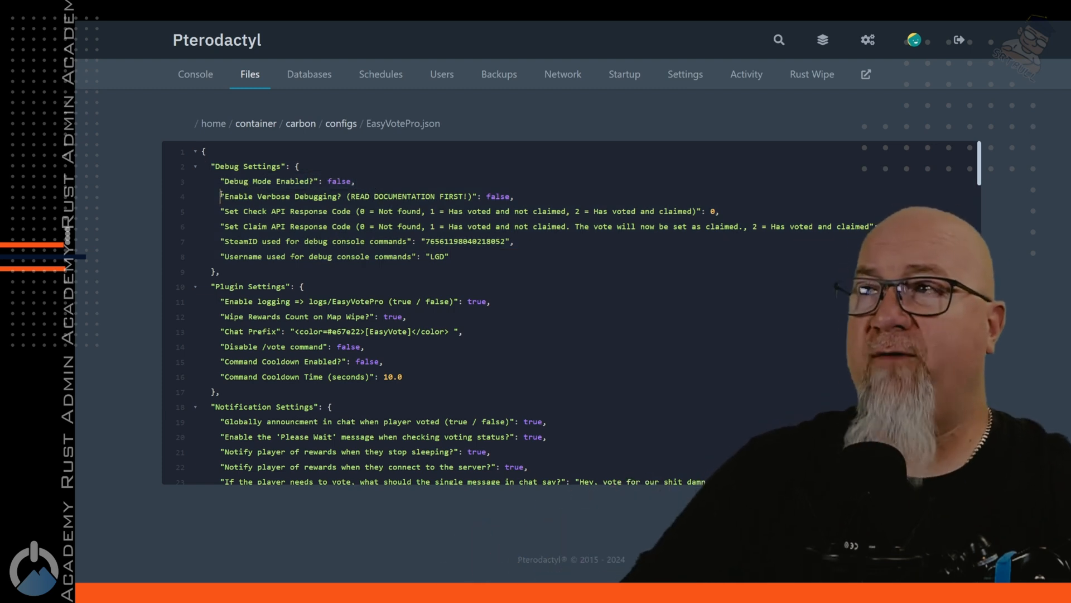
- Highlight the debug SteamID and username entries, then review the Simple Status Settings below
left_click_drag(220, 196, 448, 257)
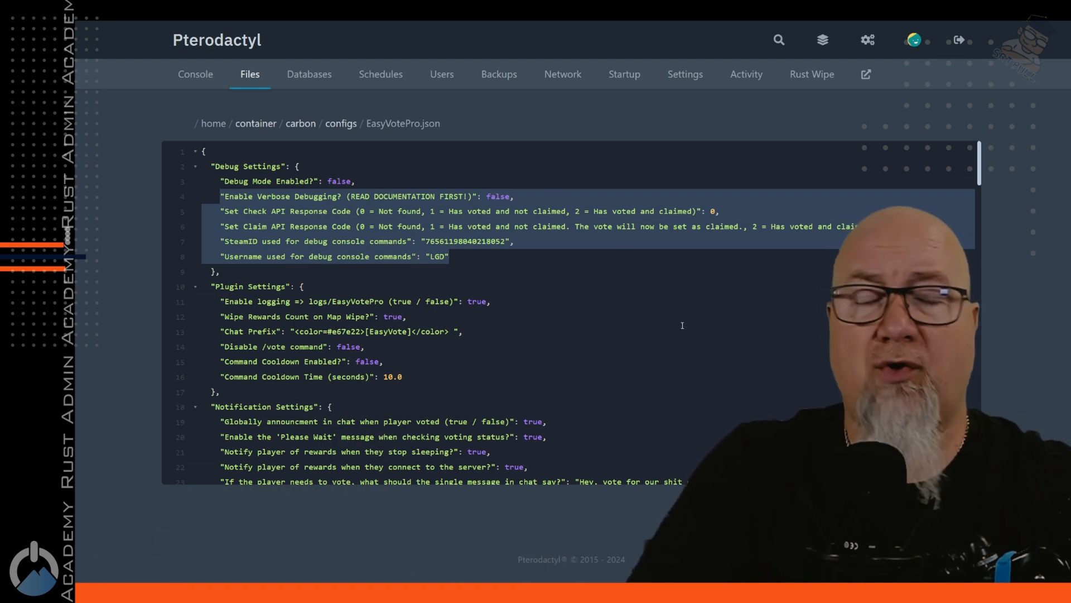
mouse_move(681, 320)
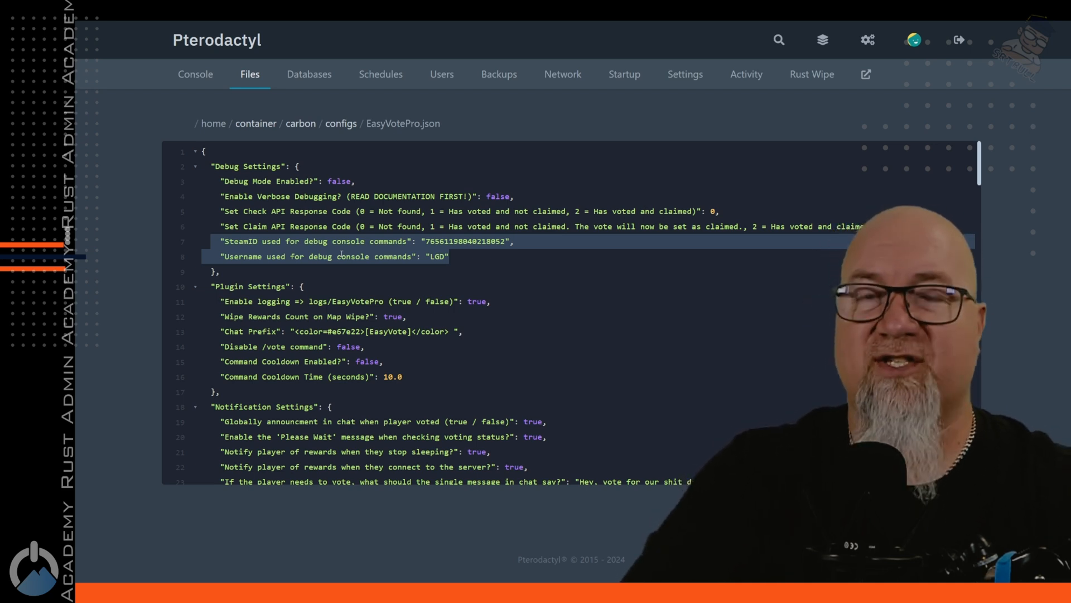
double_click(473, 241)
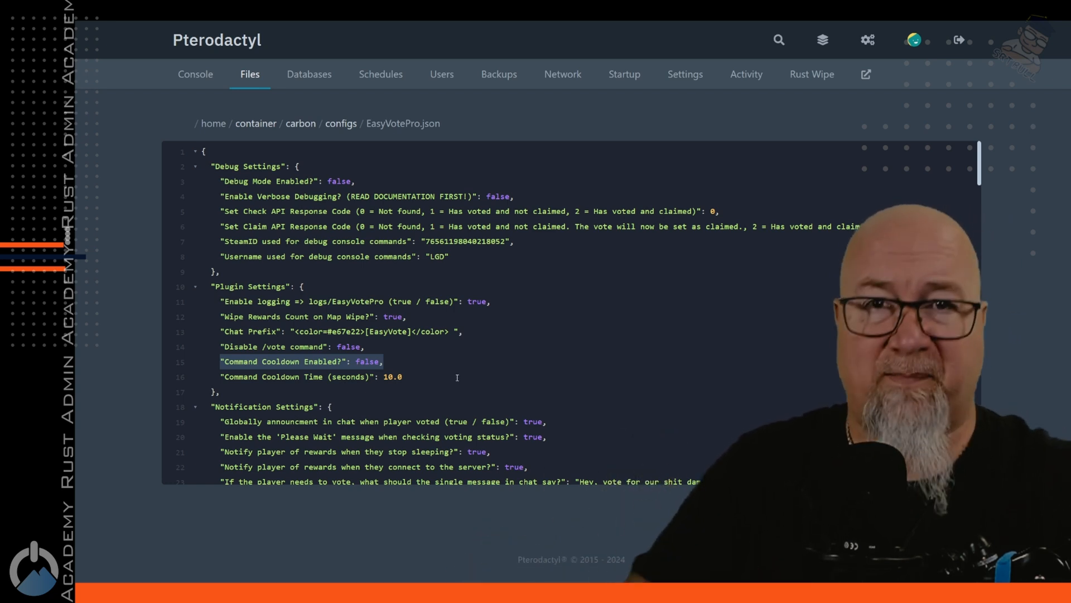
scroll("down", 3)
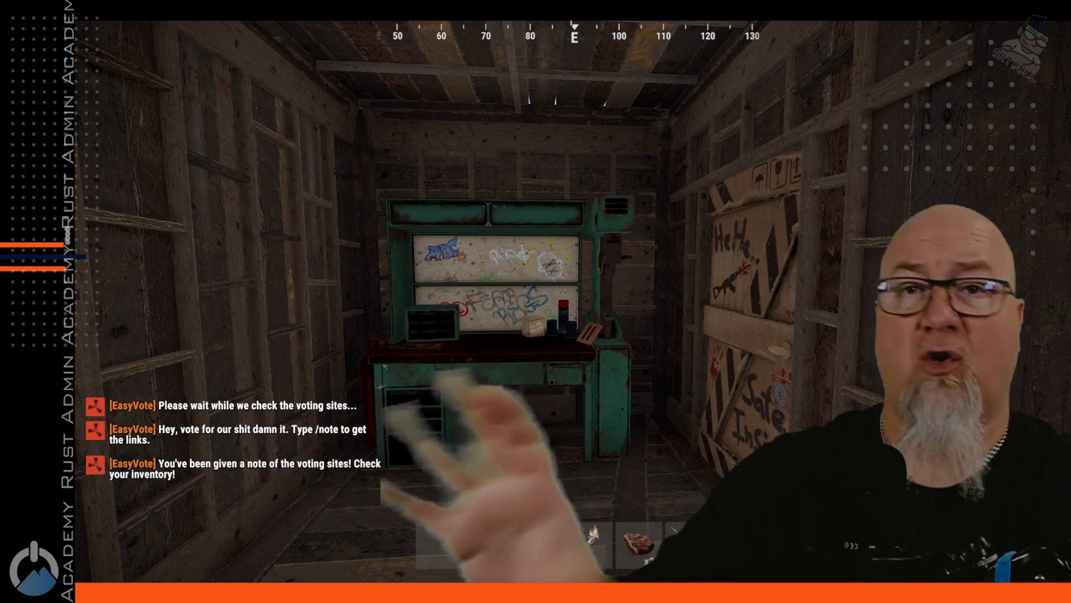
key("Tab")
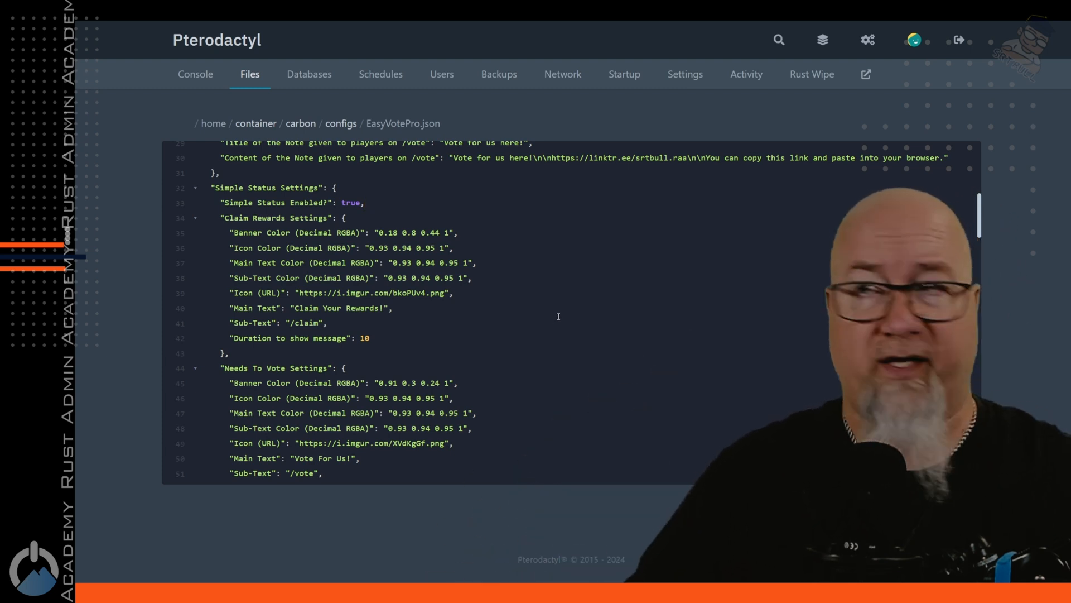
scroll("down", 3)
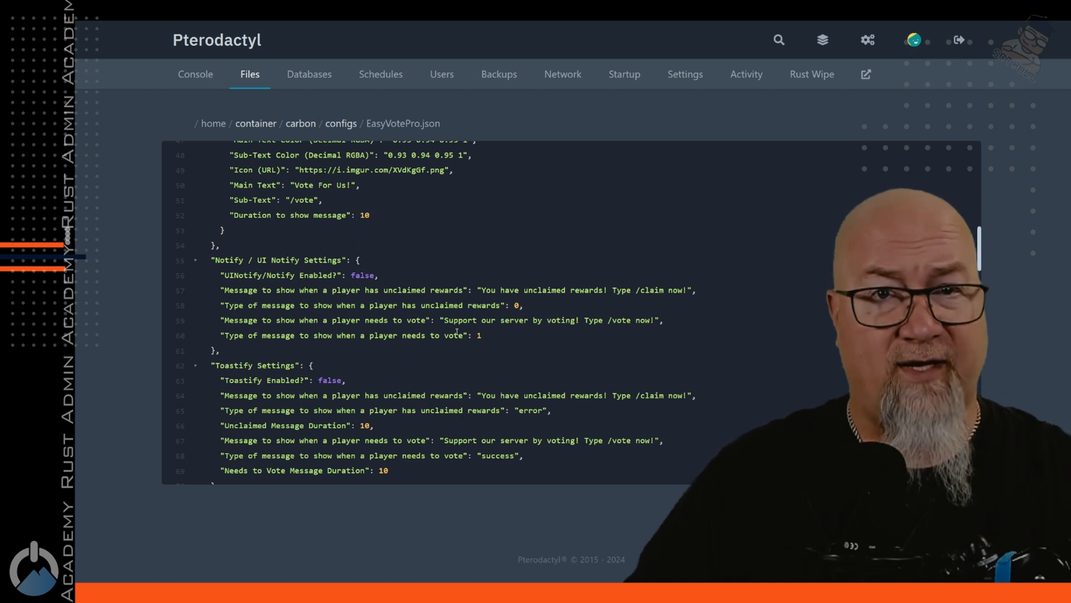
scroll("down", 3)
type("tru")
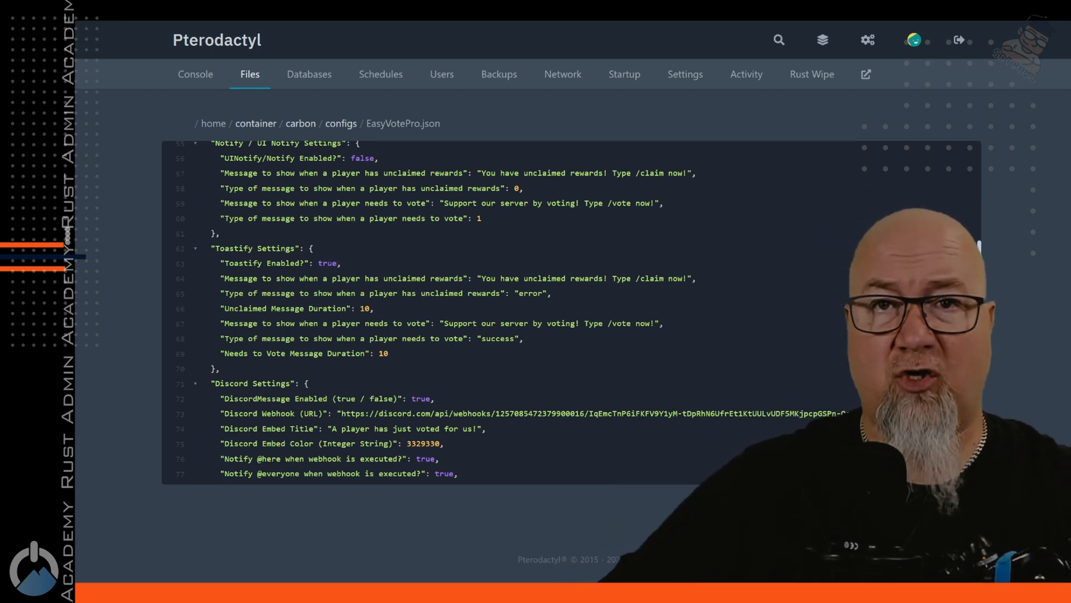
- Run the /v vote chat command to trigger the Toastify vote notification
type("/v")
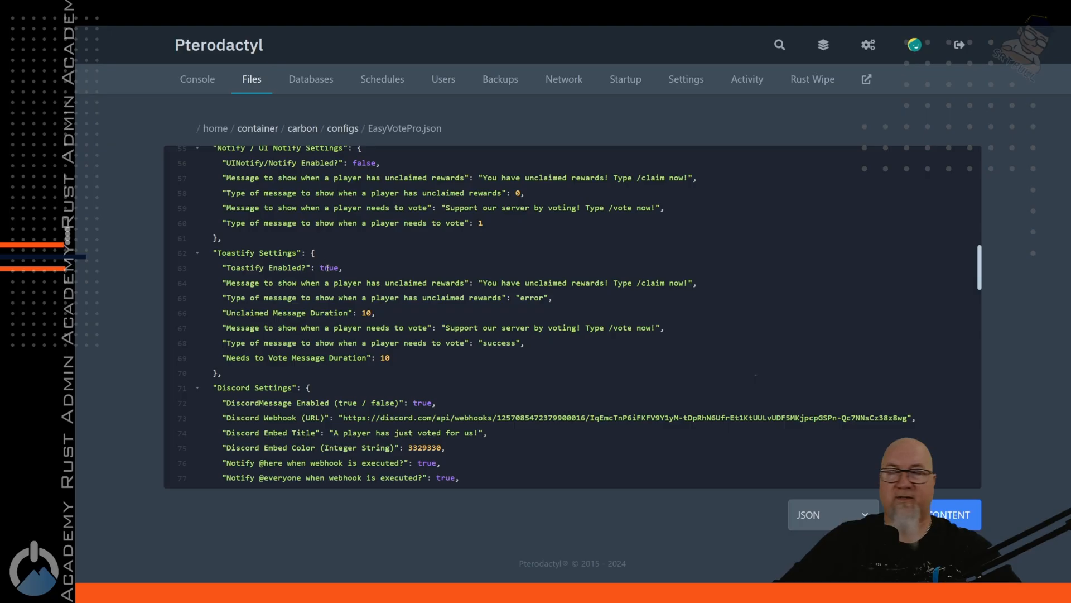
- Set Toastify Enabled back to false and UINotify/Notify Enabled to true
type("false")
left_click(301, 163)
type("t")
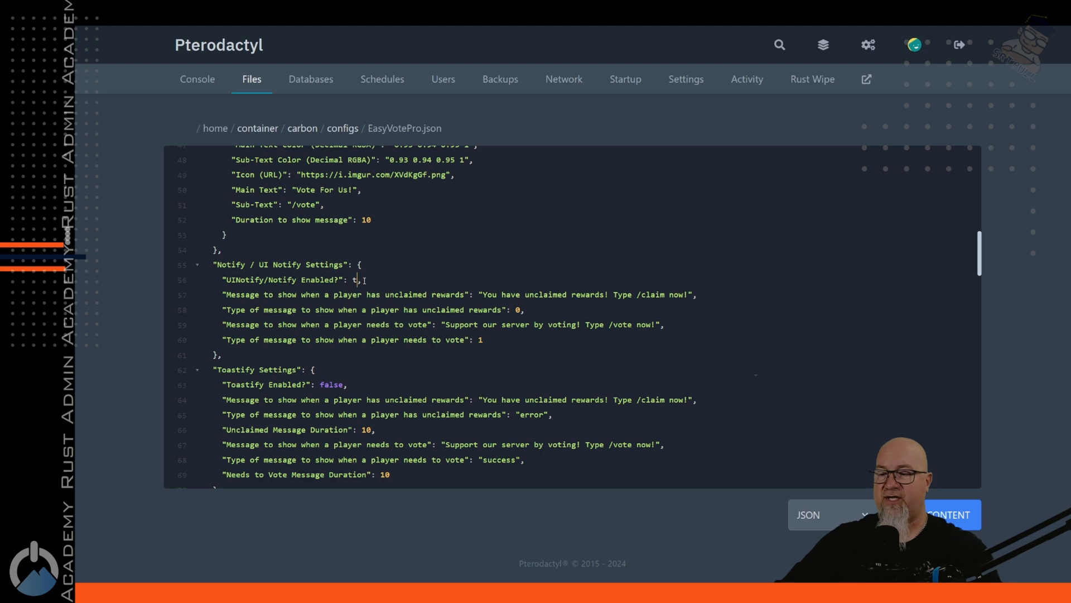
type("rue")
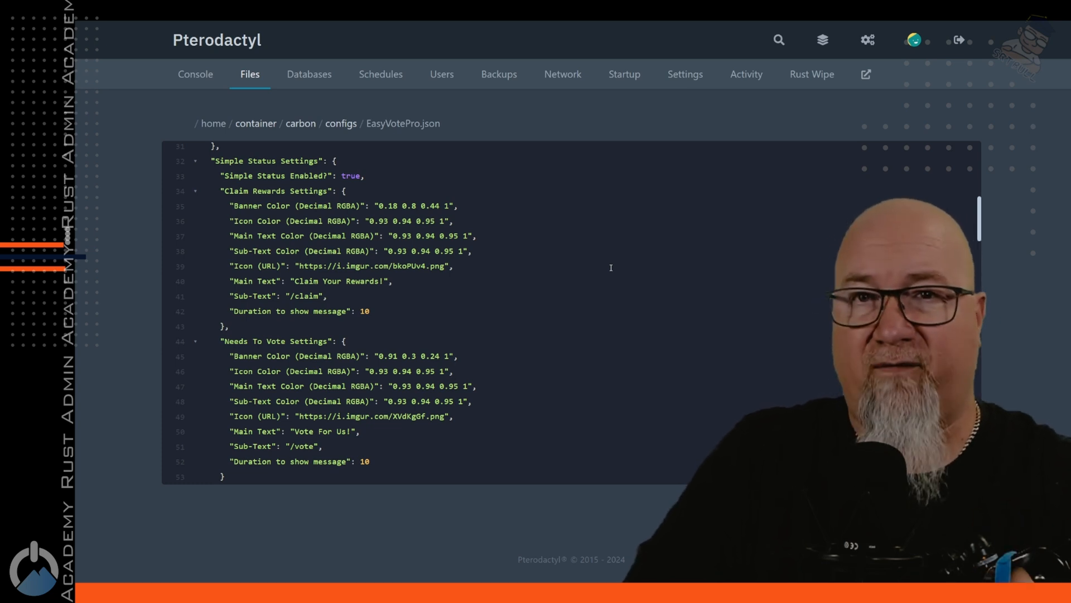
- Scroll EasyVotePro.json down to the Discord Settings block with webhook and embed options
scroll("down", 3)
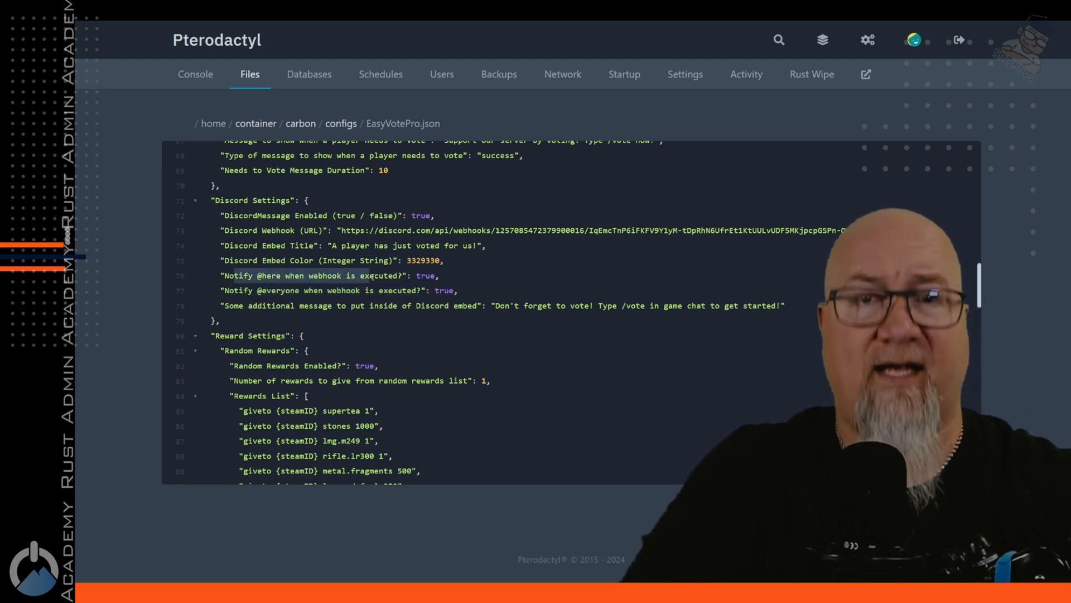
- Scroll to the Reward Settings with random rewards enabled and the giveto rewards list
scroll("down", 3)
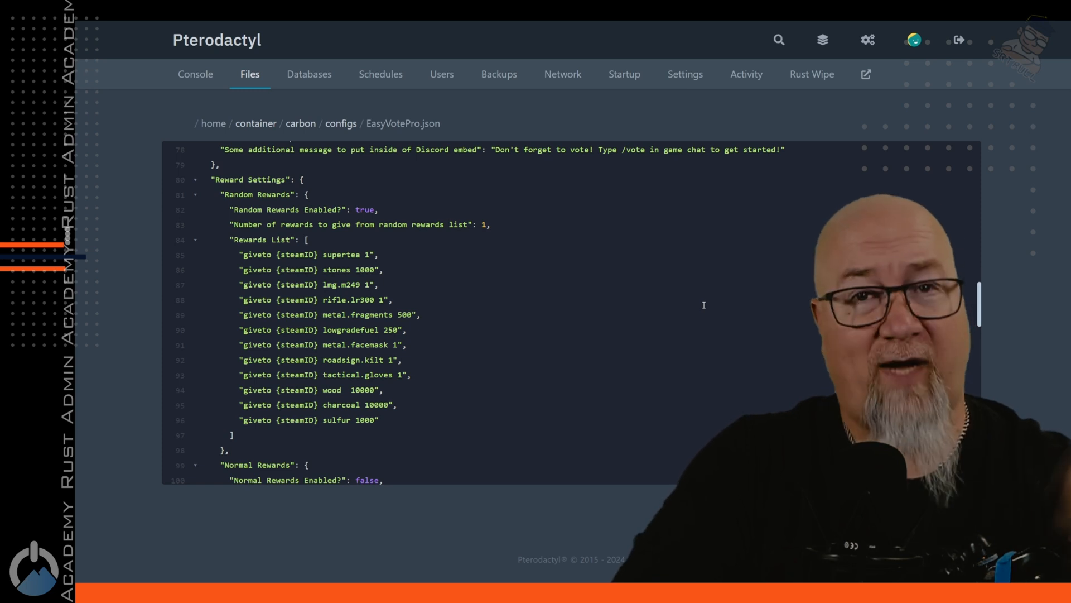
scroll("down", 3)
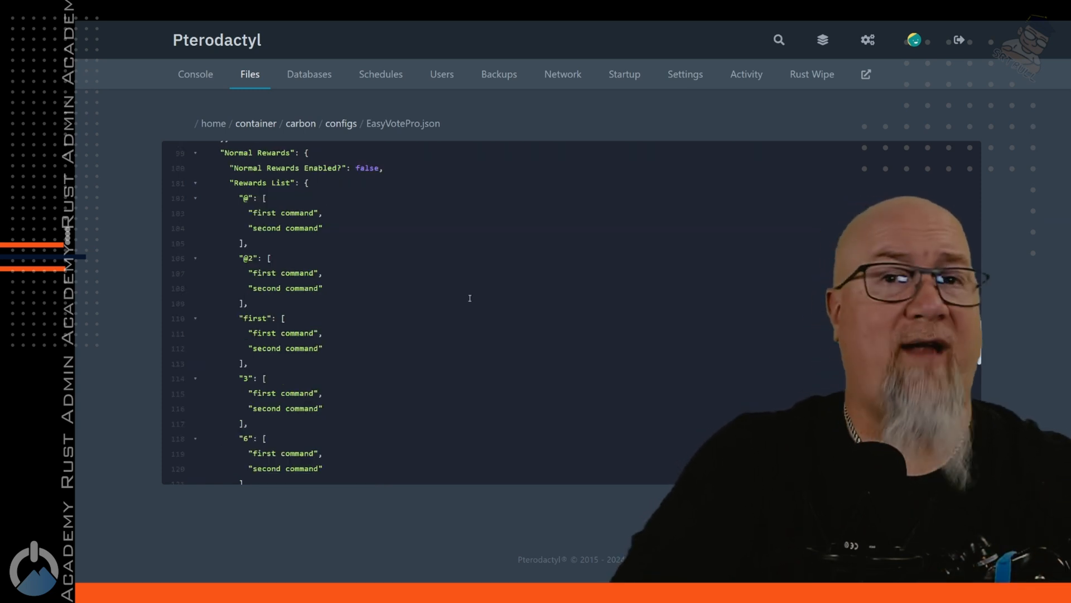
scroll("down", 3)
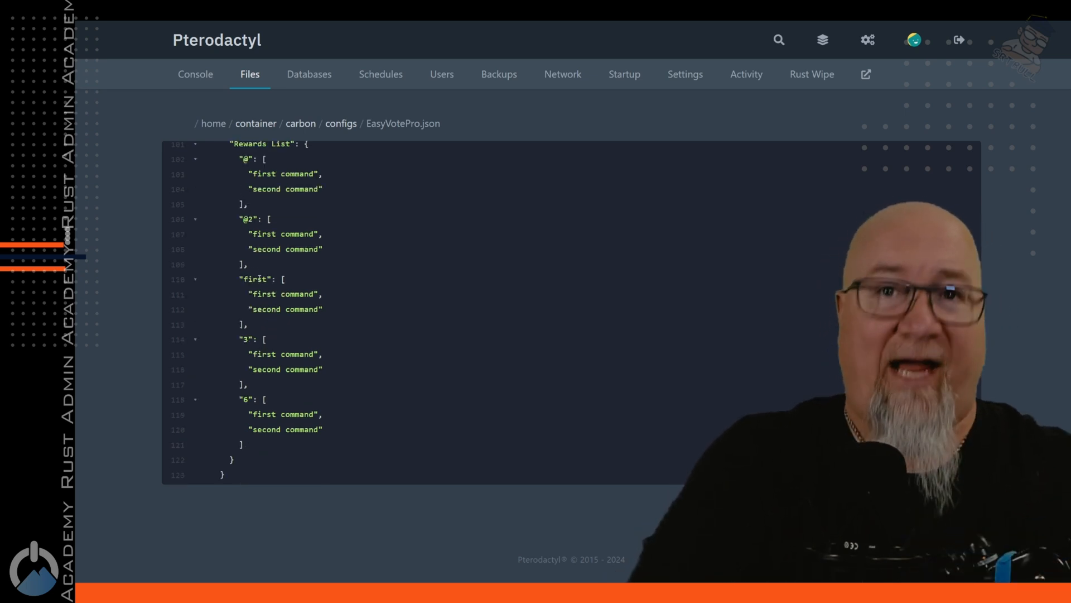
double_click(250, 219)
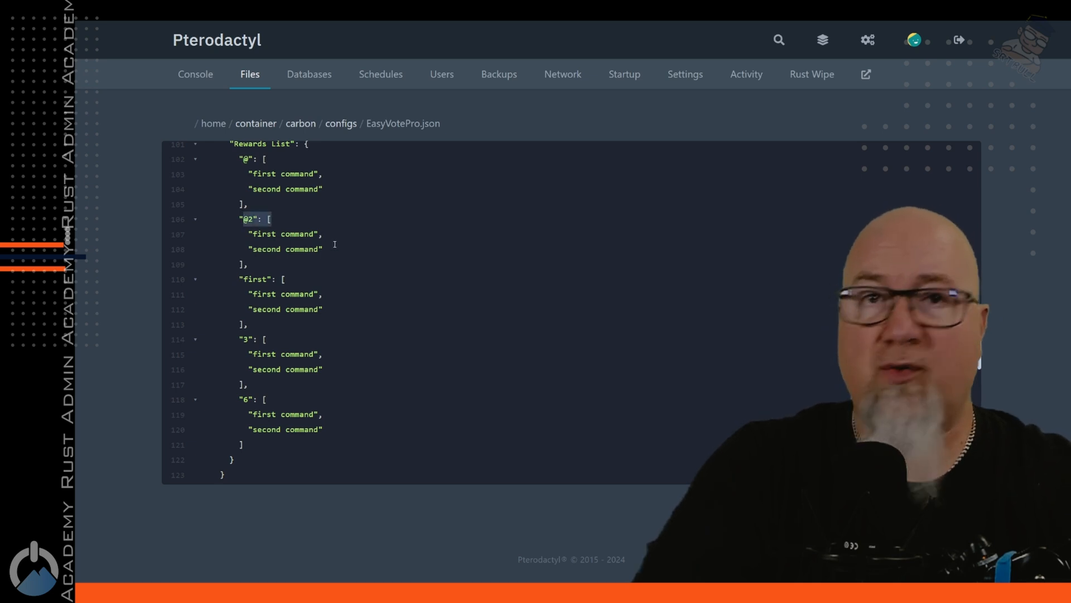
mouse_move(346, 264)
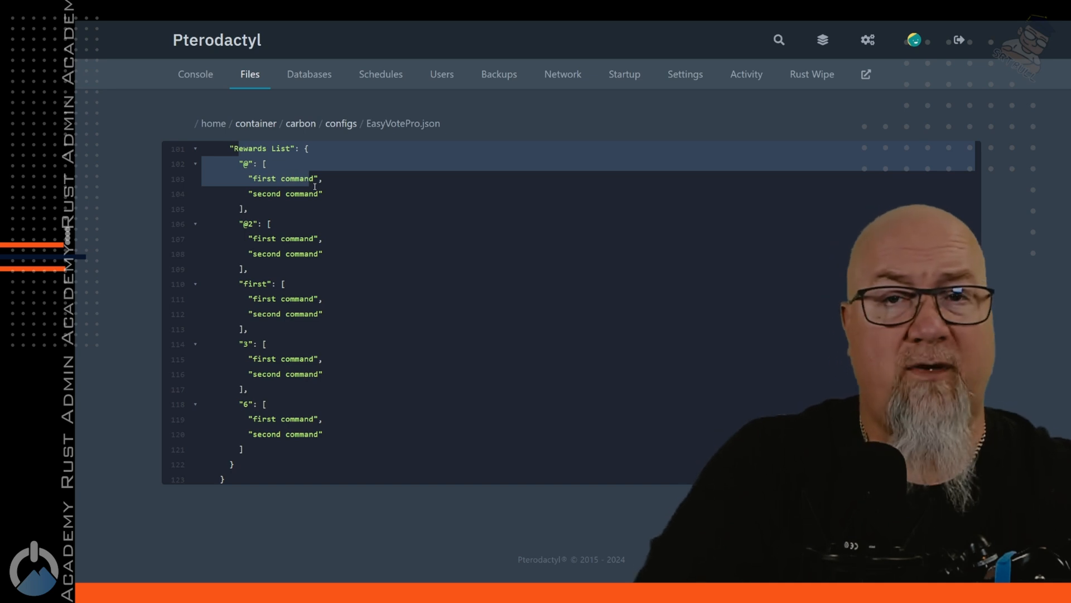
scroll("down", 3)
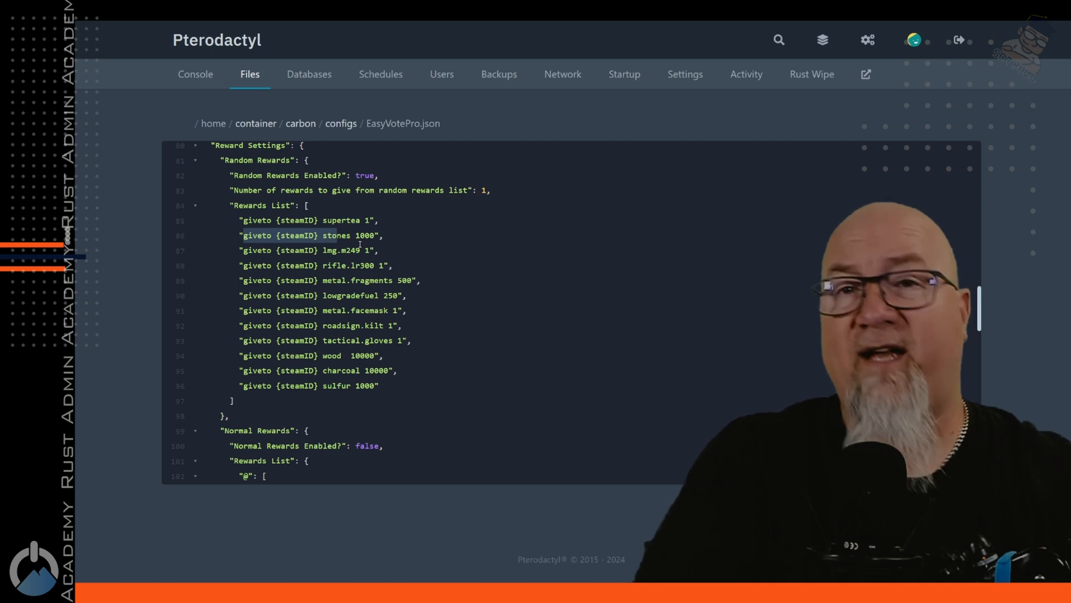
scroll("down", 3)
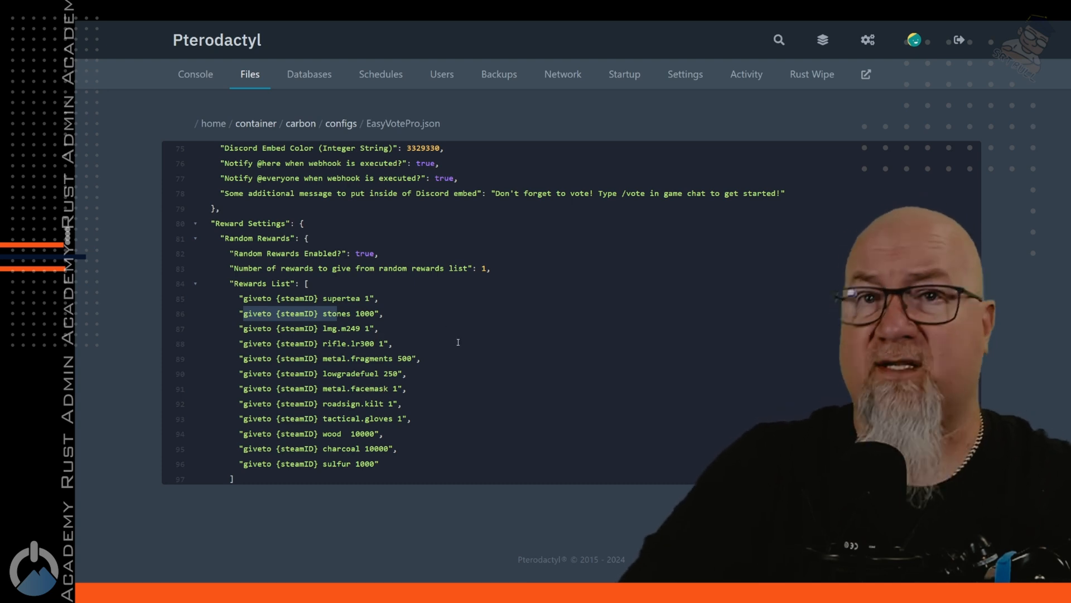
scroll("down", 3)
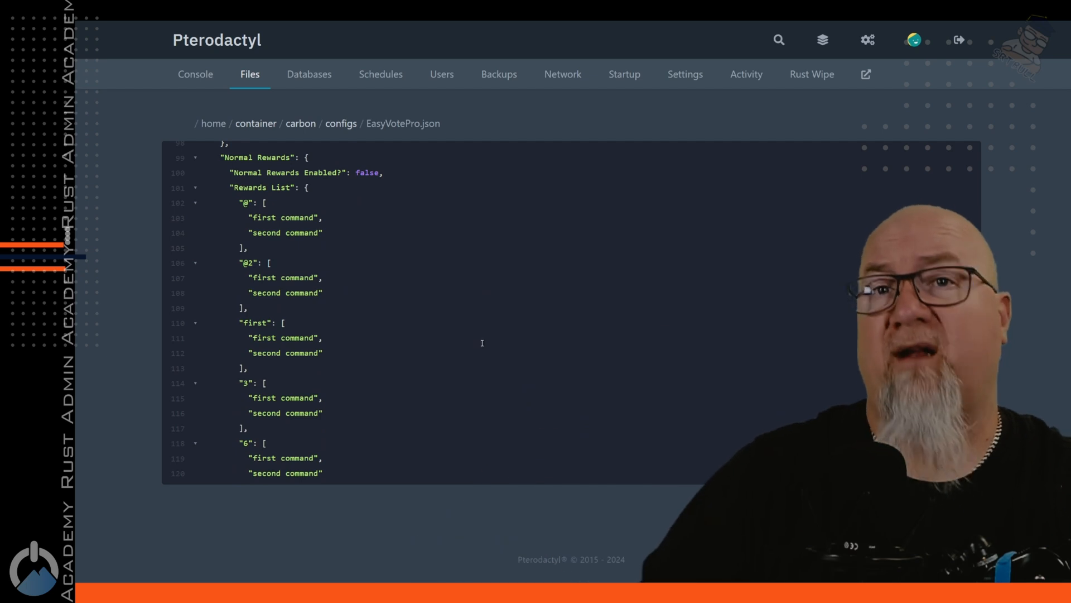
scroll("down", 3)
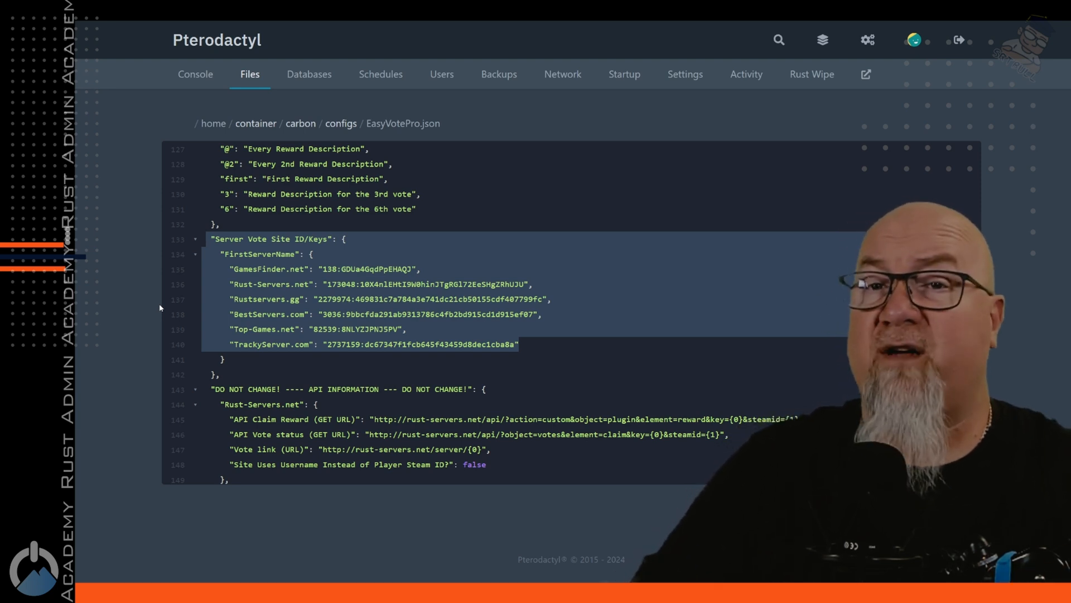
mouse_move(131, 314)
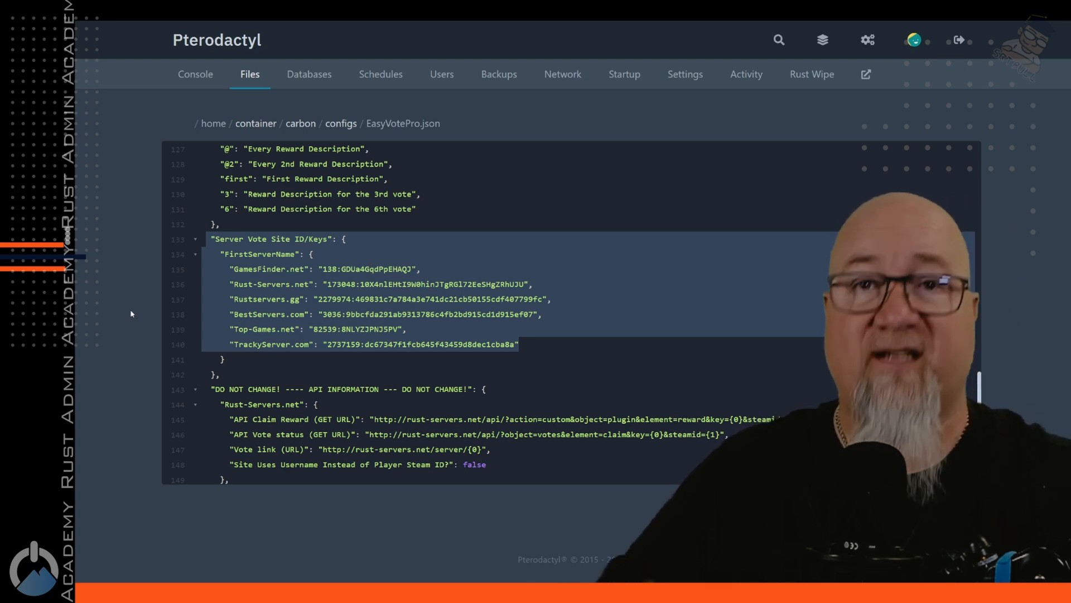
scroll("down", 3)
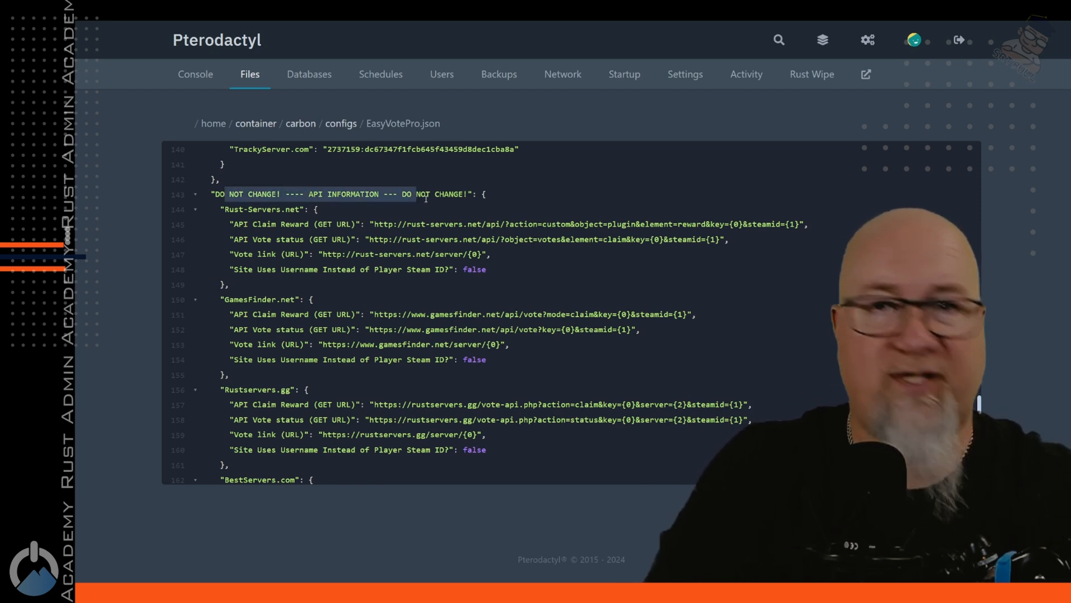
scroll("down", 3)
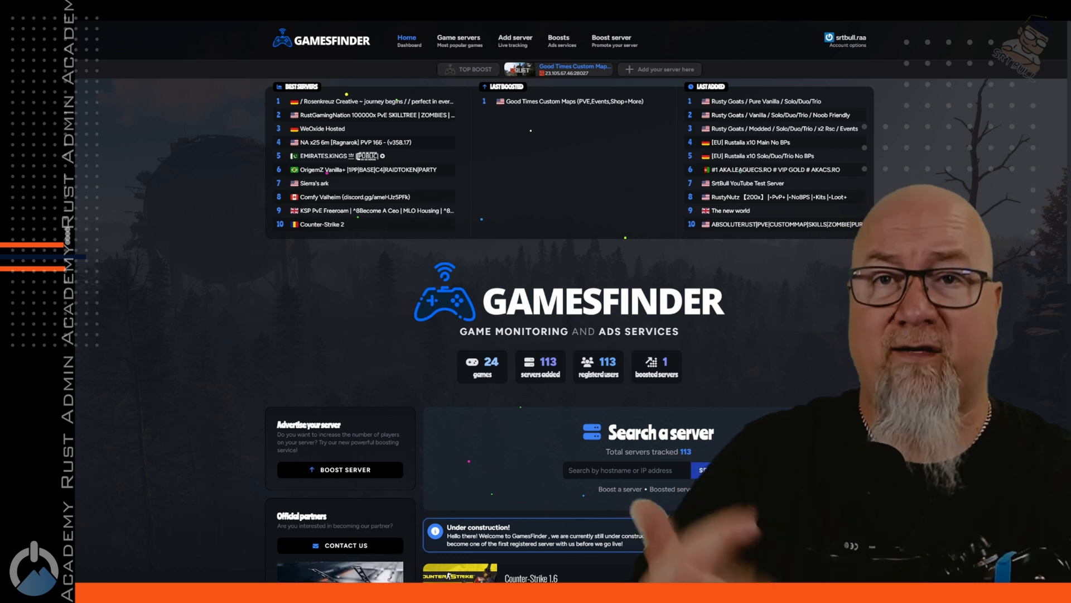
- Scroll the GamesFinder home page down to the supported games list
scroll("down", 3)
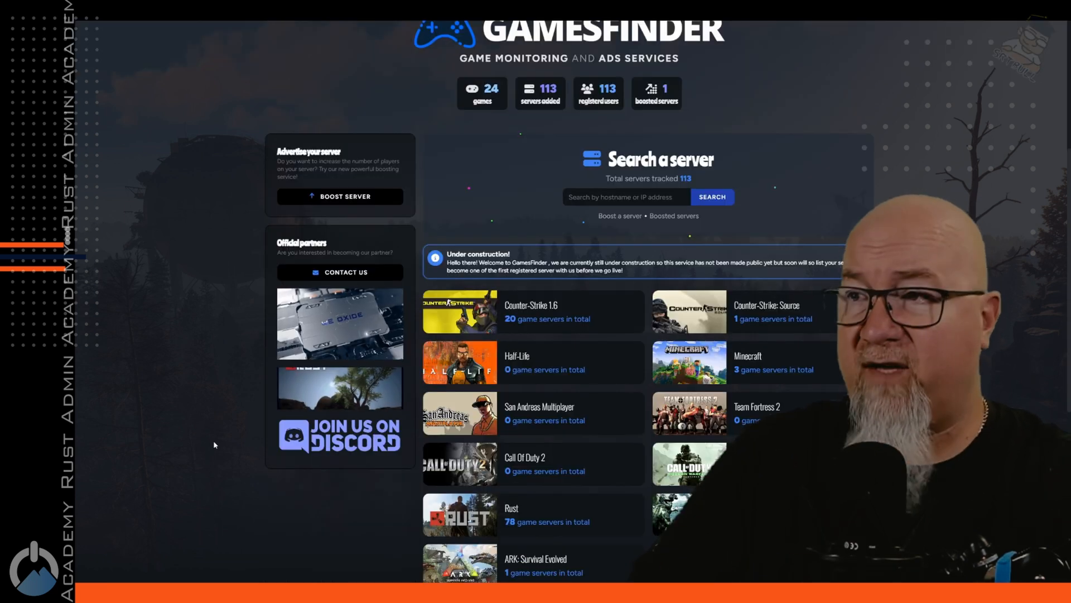